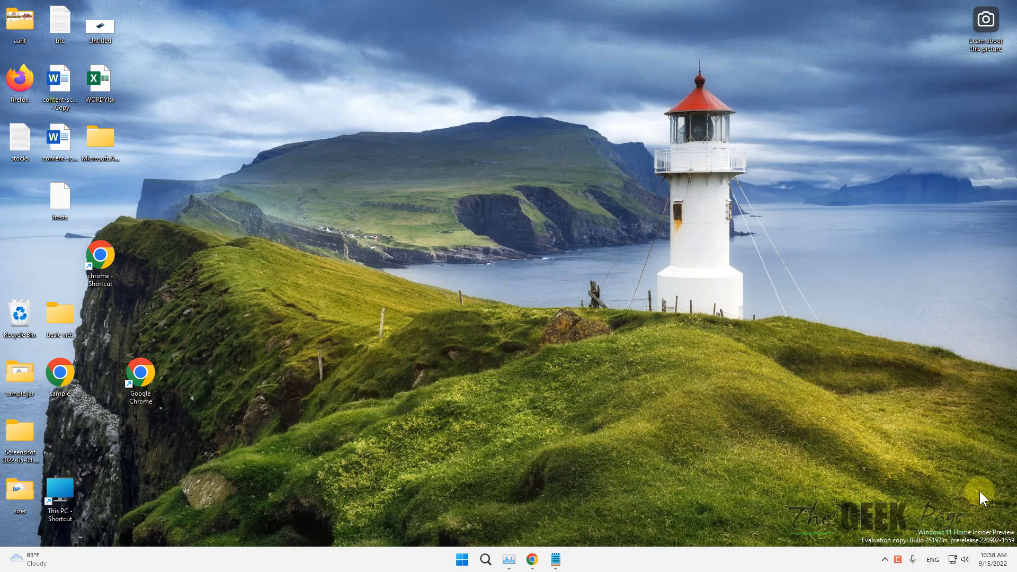
mouse_move(768, 438)
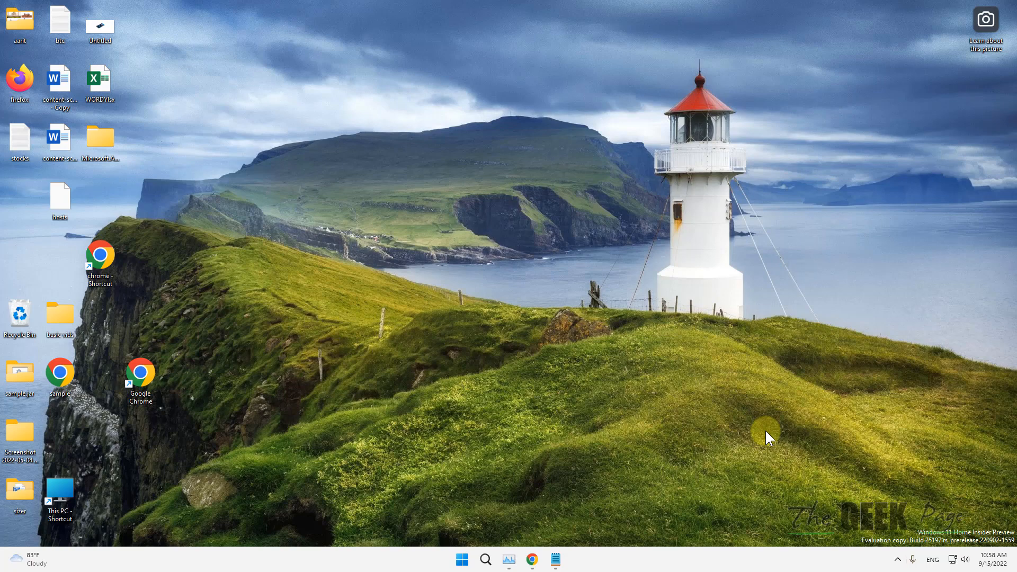
Open the Other troubleshooters list in Settings > System > Troubleshoot
click(462, 558)
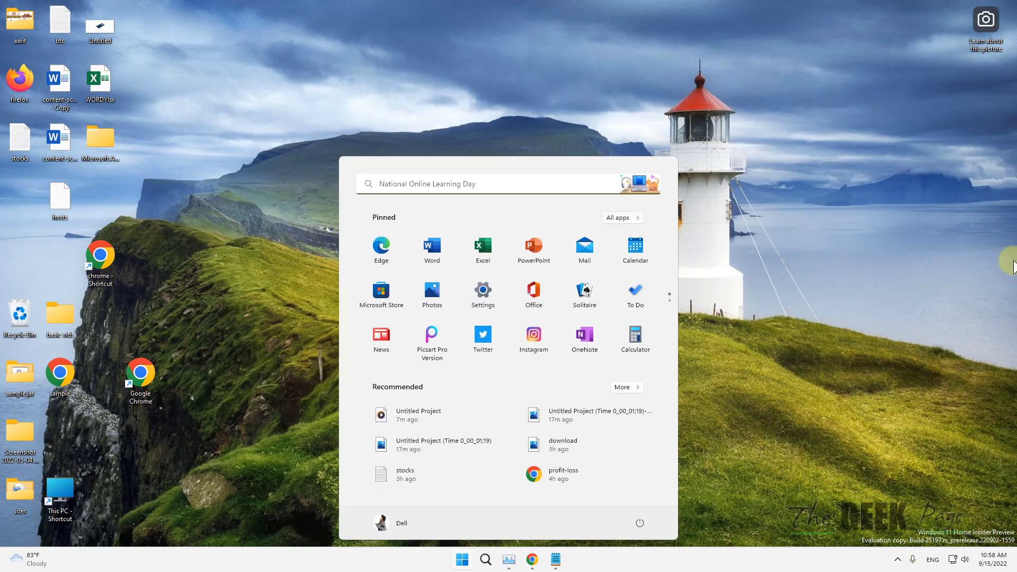
click(947, 253)
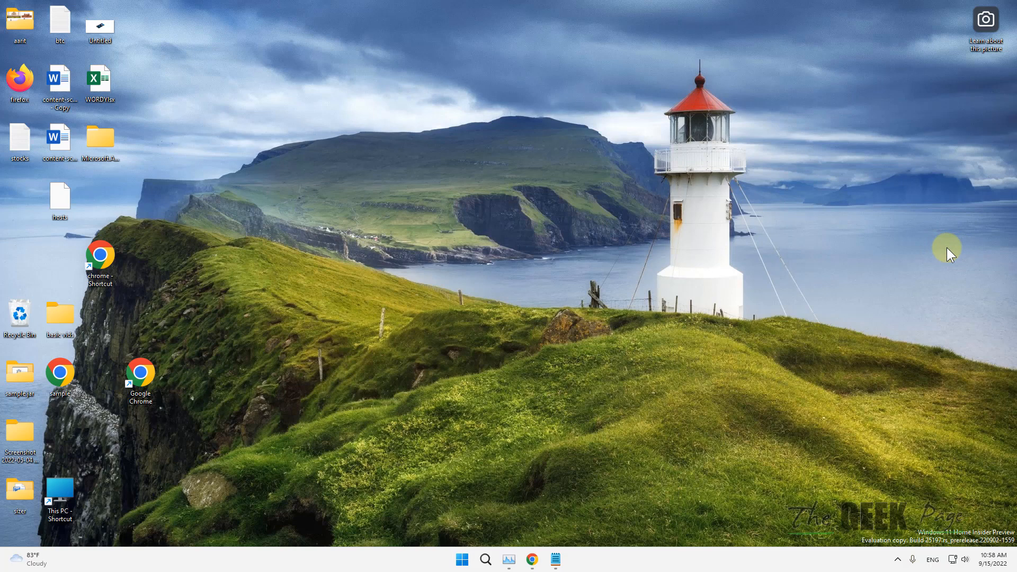
mouse_move(512, 509)
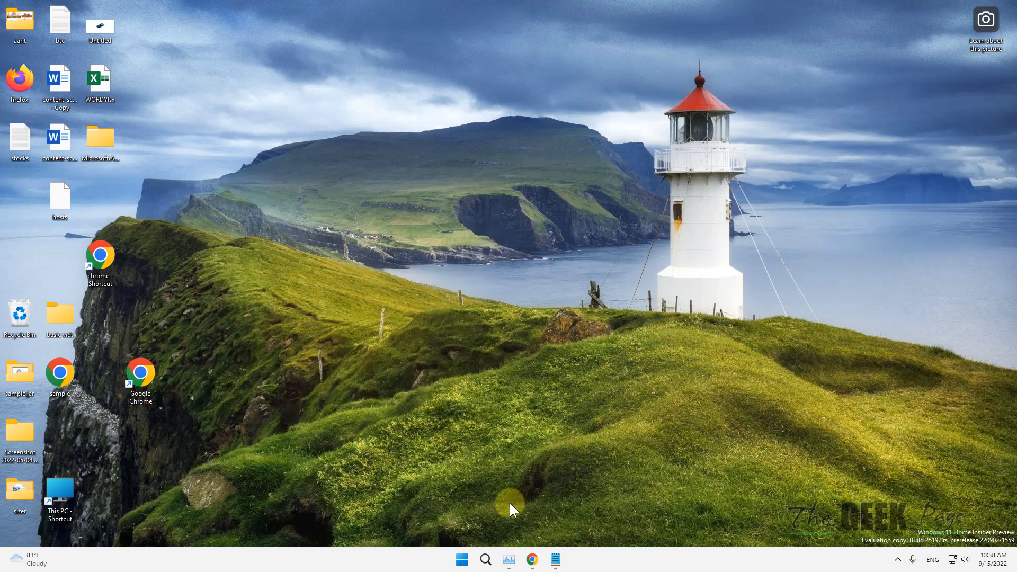
mouse_move(512, 454)
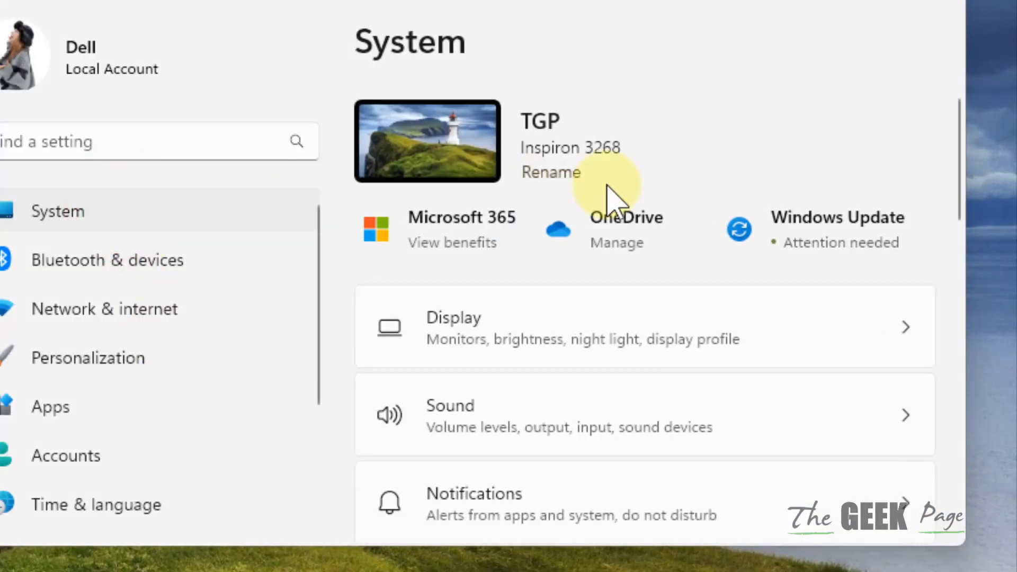
scroll(down, 3)
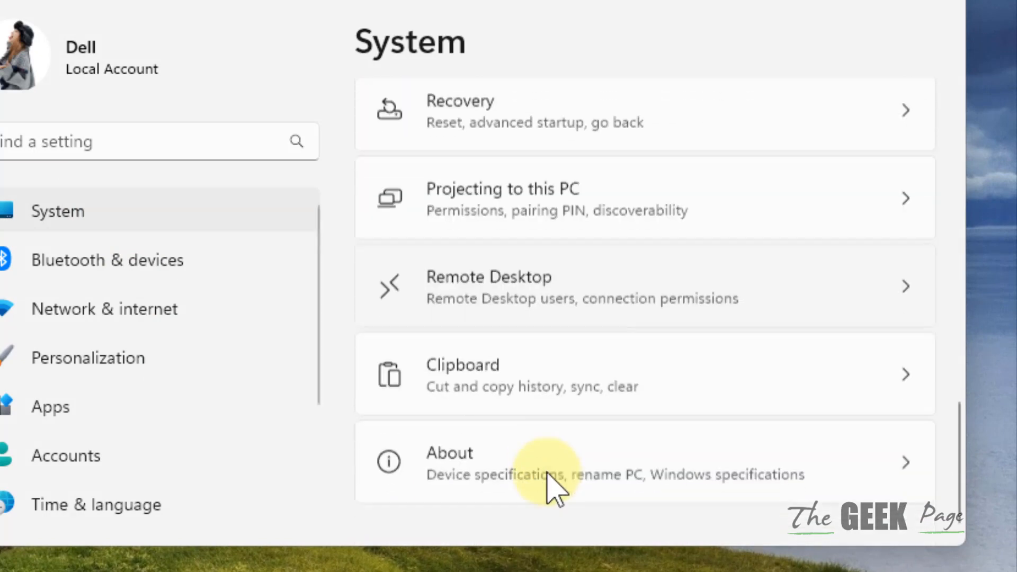
scroll(up, 3)
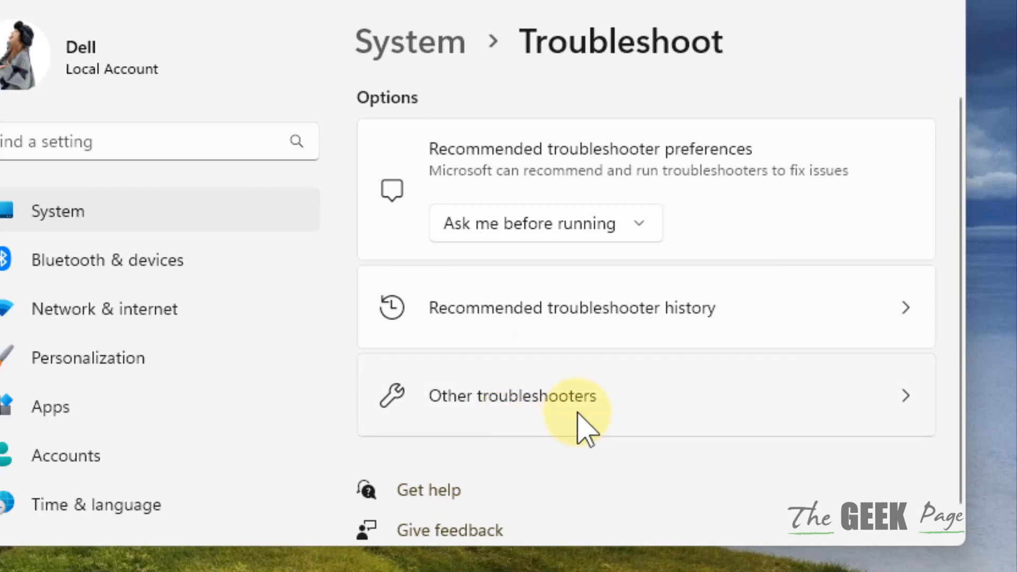
click(511, 395)
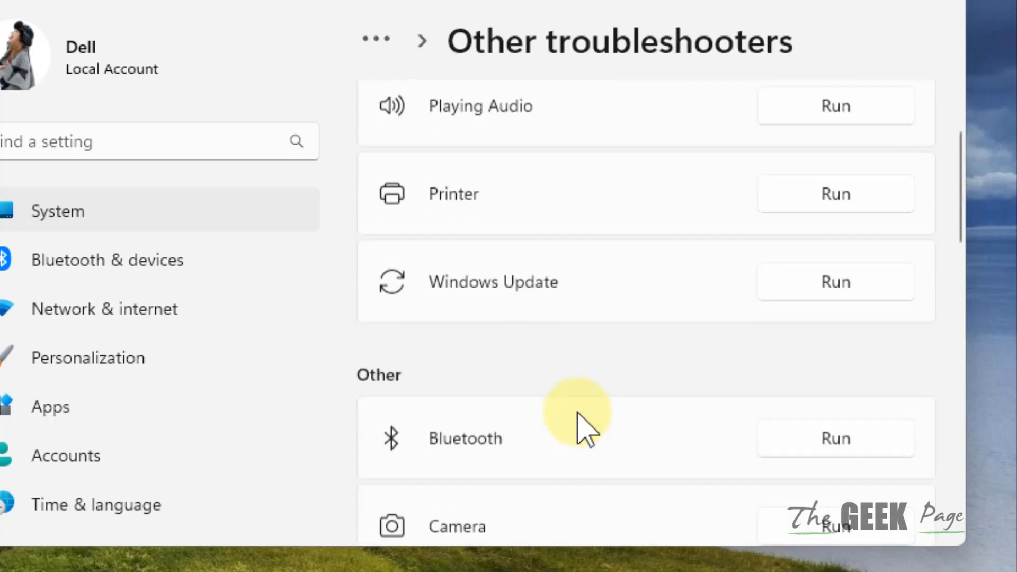
Search 'on scr' in Start and launch the On-Screen Keyboard app
scroll(down, 3)
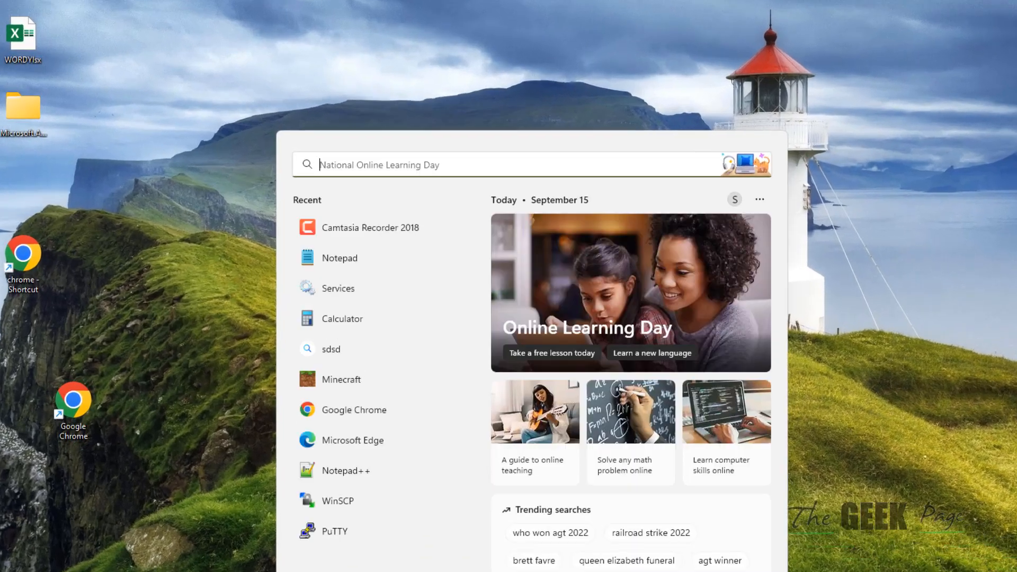
text(on scr)
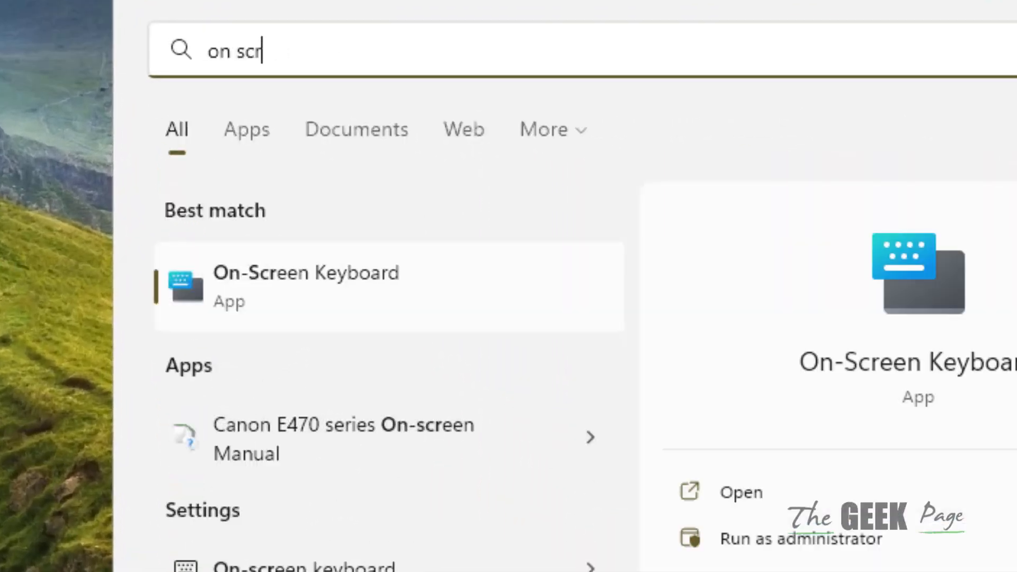
click(373, 287)
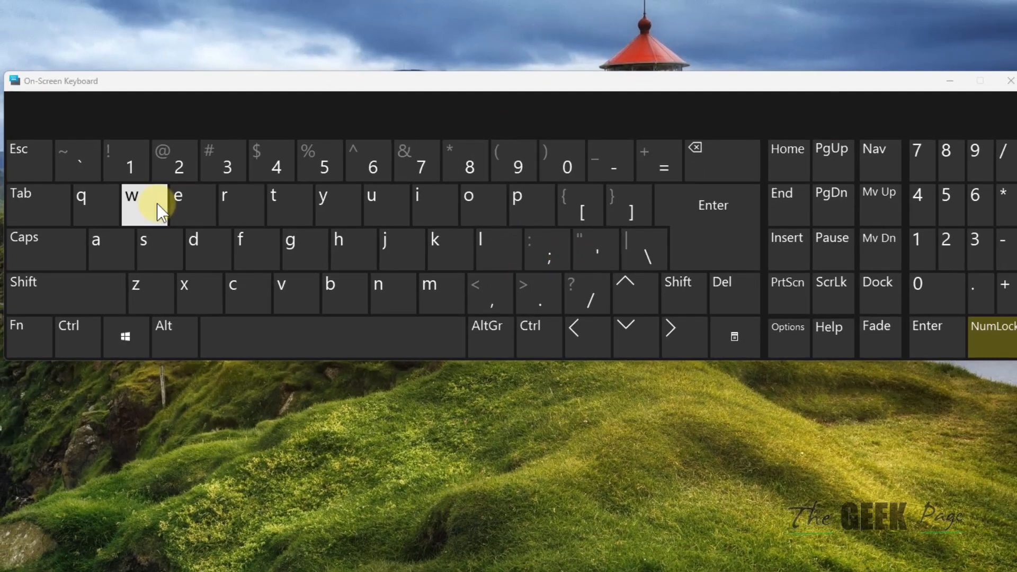
mouse_move(252, 441)
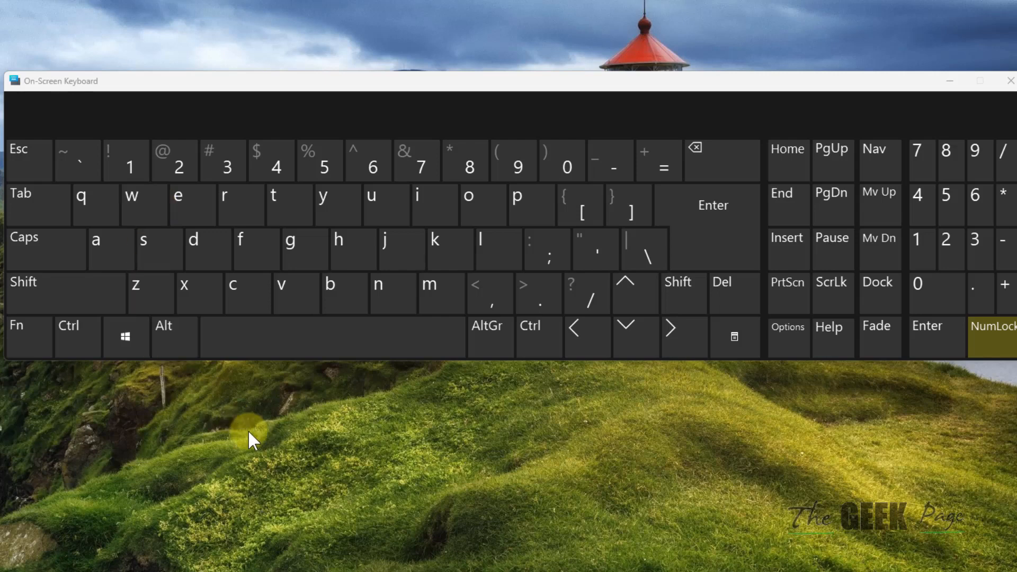
mouse_move(315, 279)
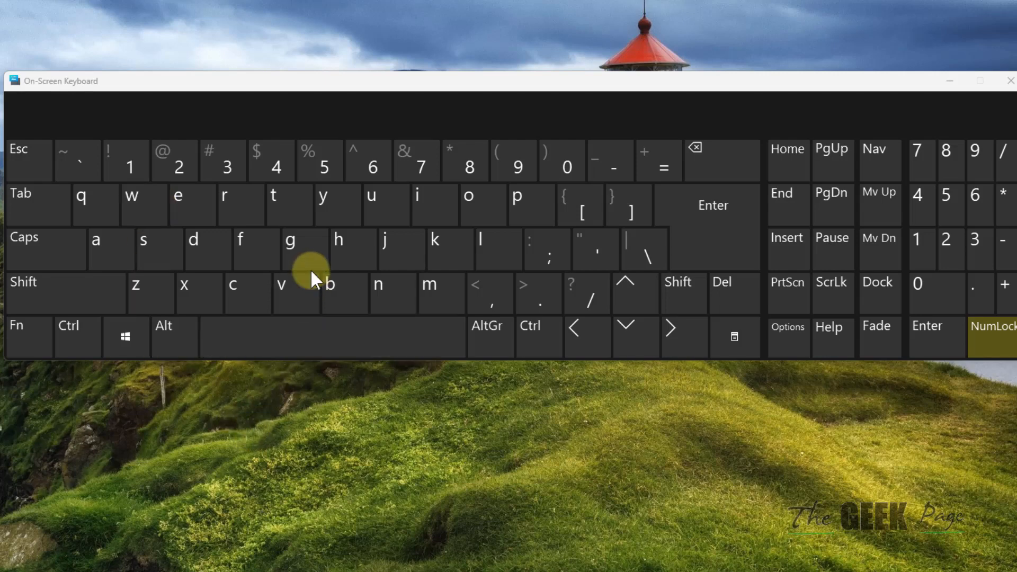
Tap the letter g on the On-Screen Keyboard to bring up word suggestions
click(291, 248)
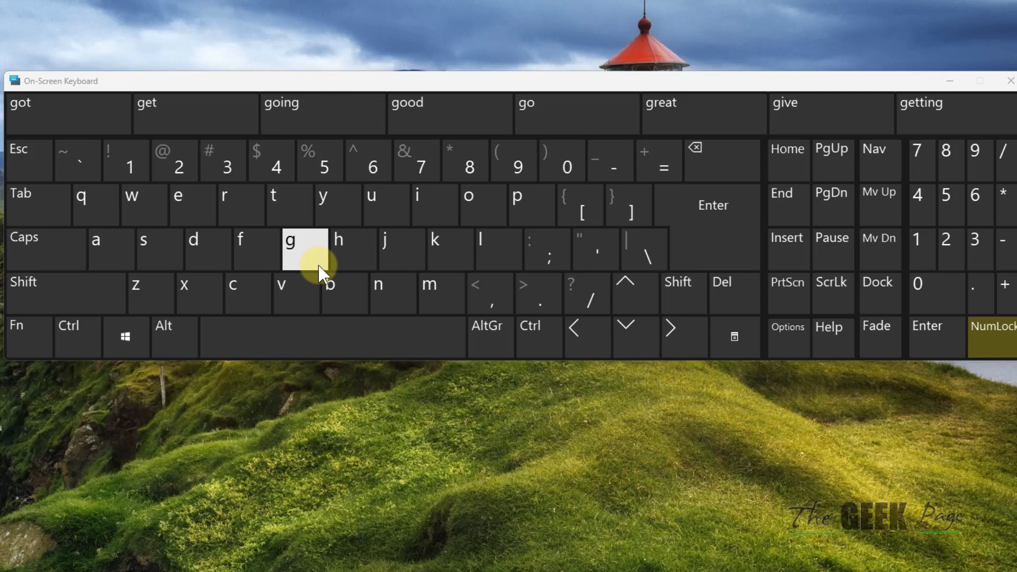
mouse_move(369, 263)
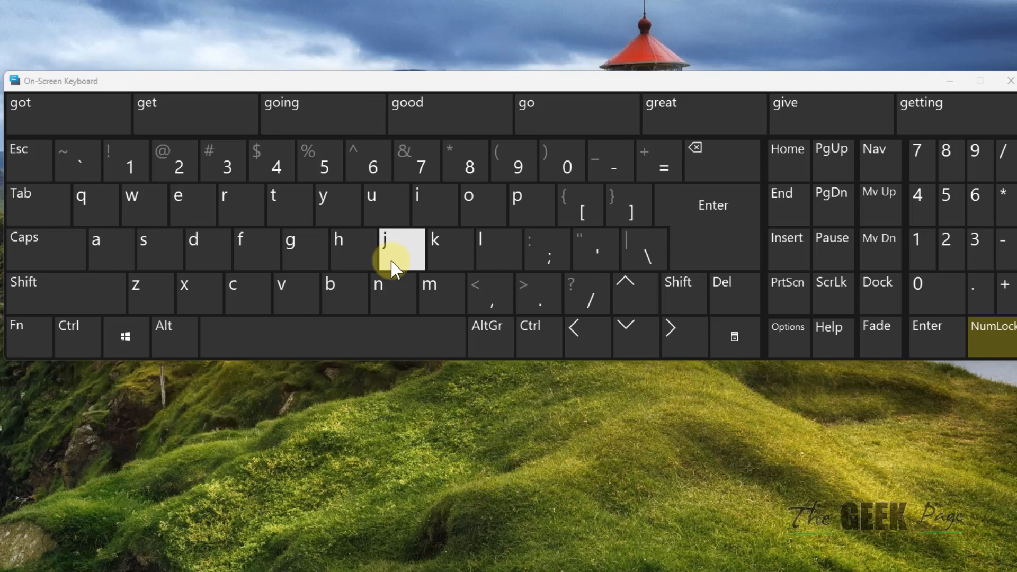
mouse_move(908, 159)
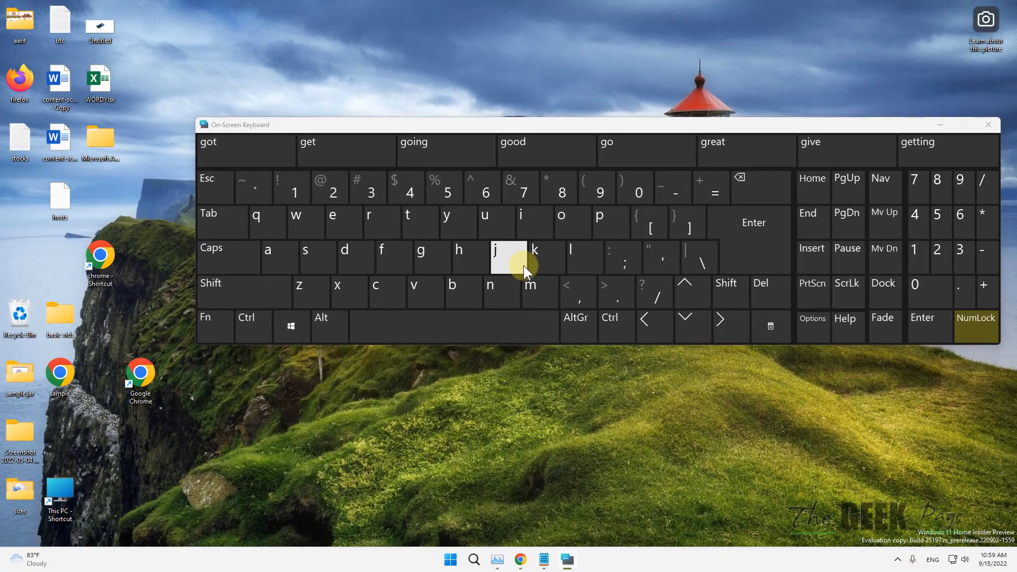
Close the On-Screen Keyboard and search Windows for 'control Panel'
click(986, 125)
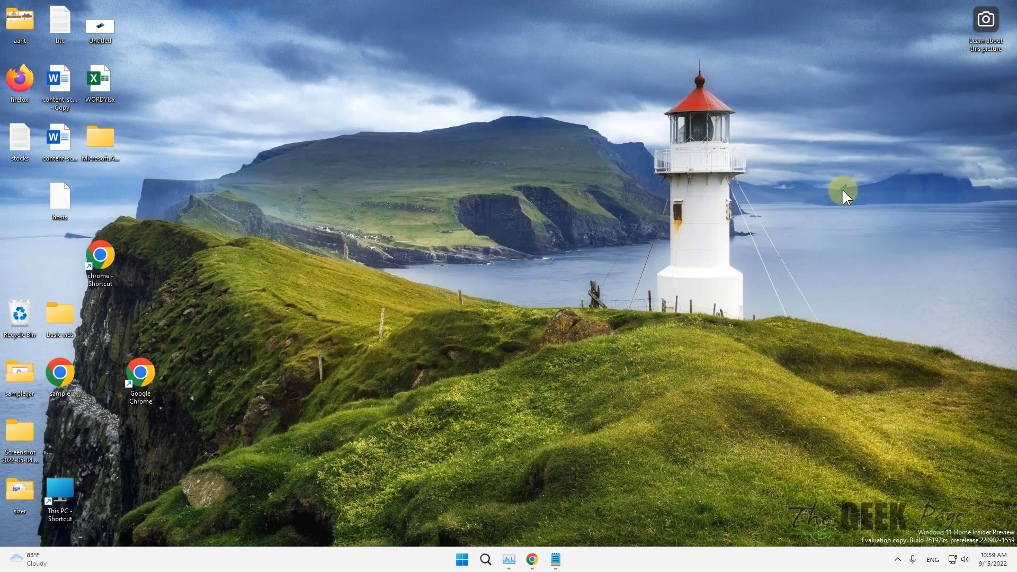
mouse_move(512, 502)
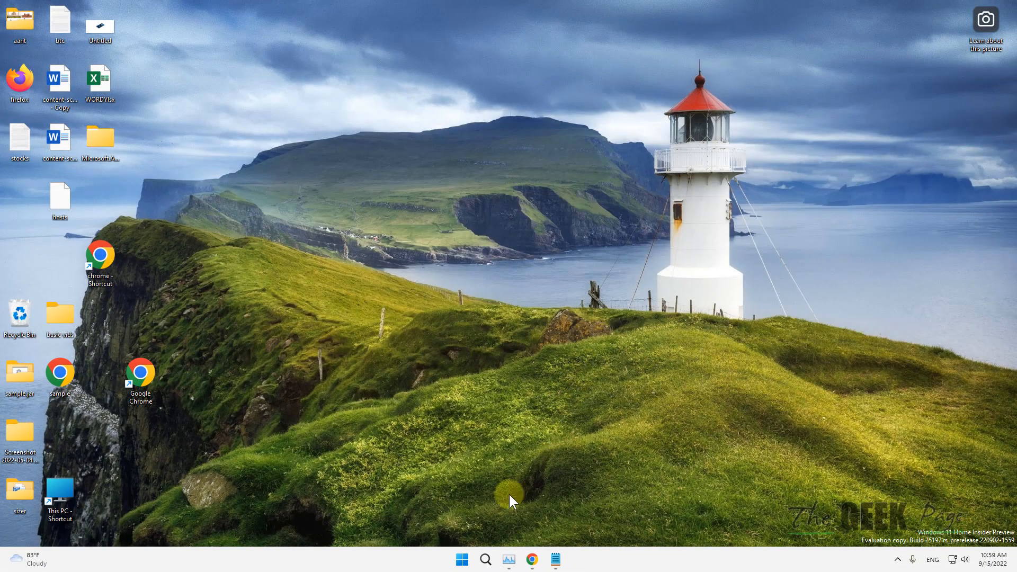
text(control Panel)
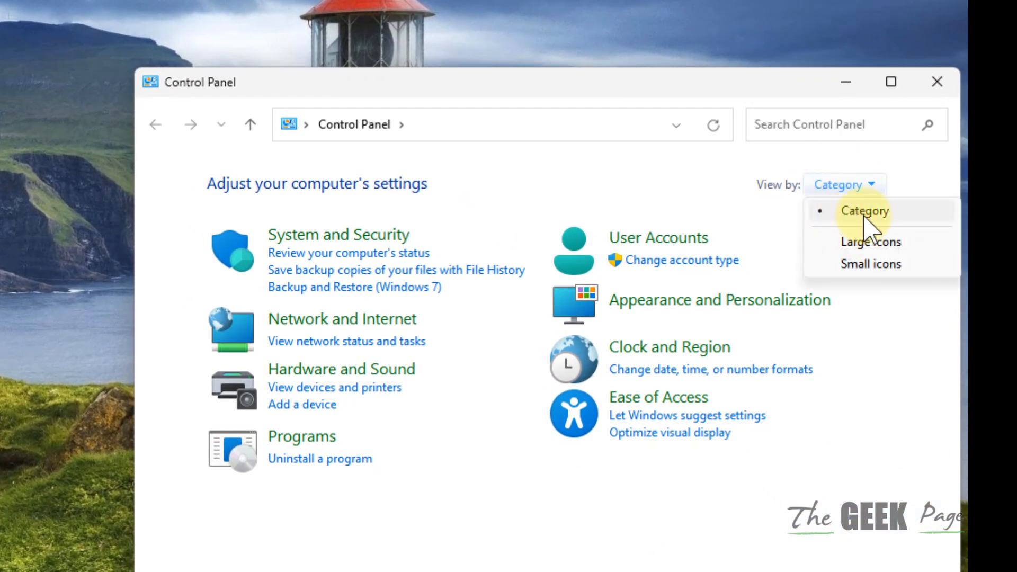
View Control Panel by Category, open Ease of Access Center, and scroll to Explore all settings
click(658, 396)
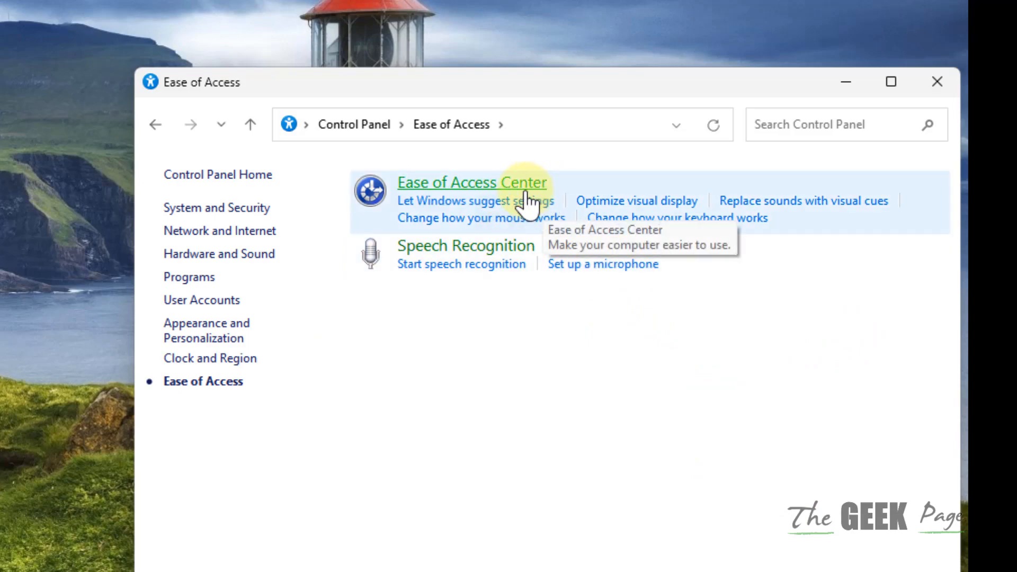
click(472, 182)
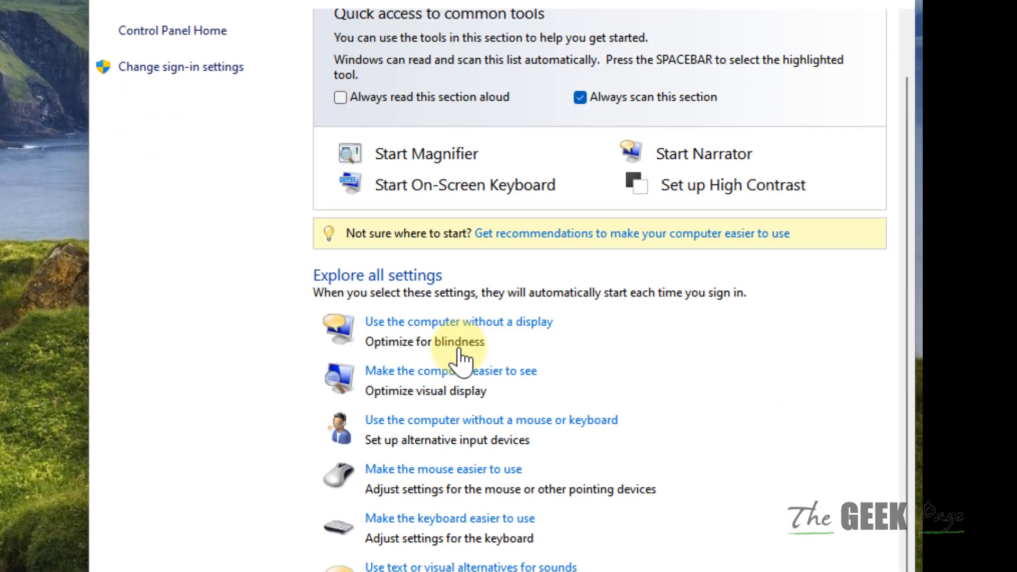
scroll(down, 3)
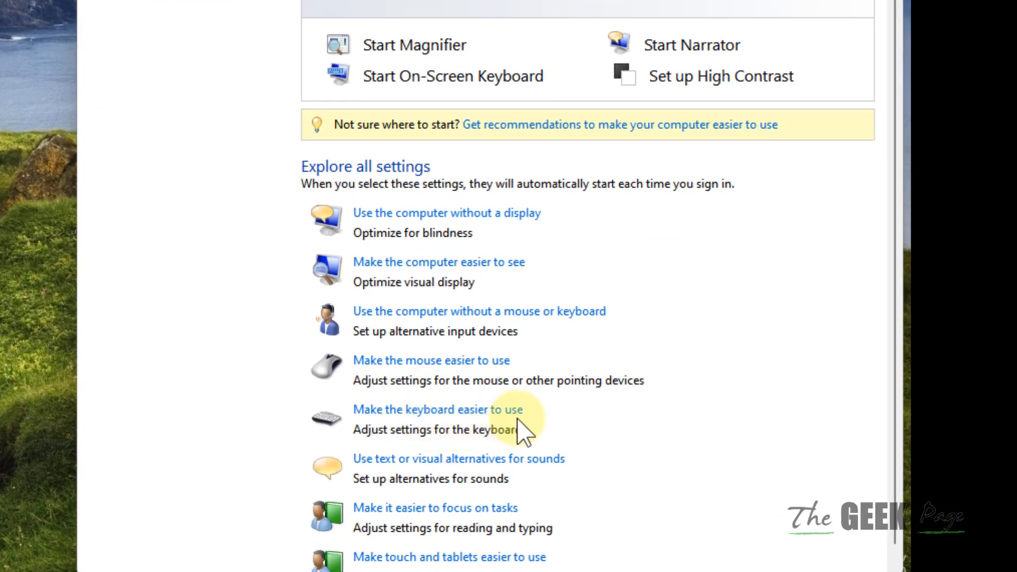
In 'Make the keyboard easier to use', turn off Sticky, Toggle and Filter Keys and apply
click(437, 409)
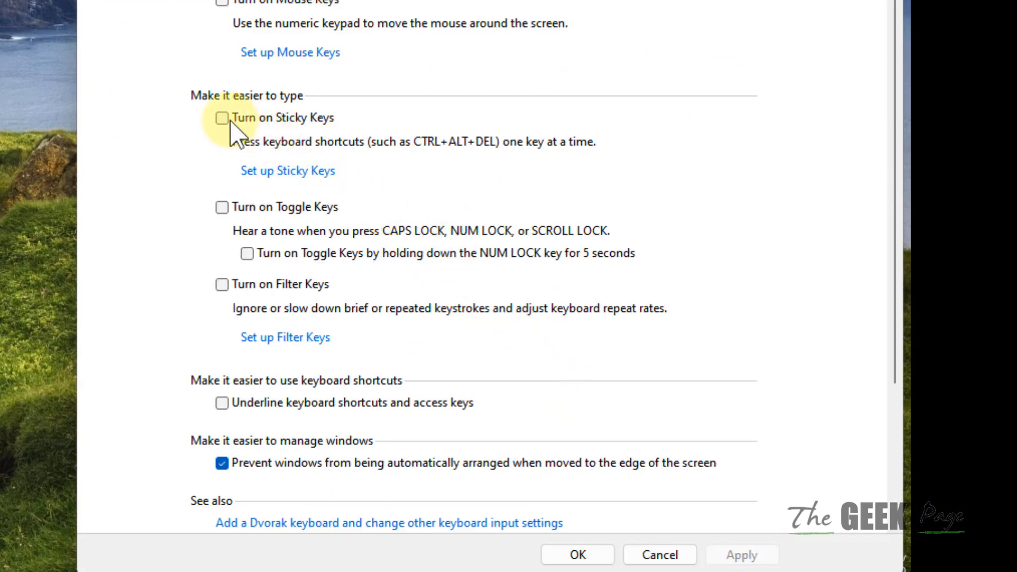
mouse_move(234, 139)
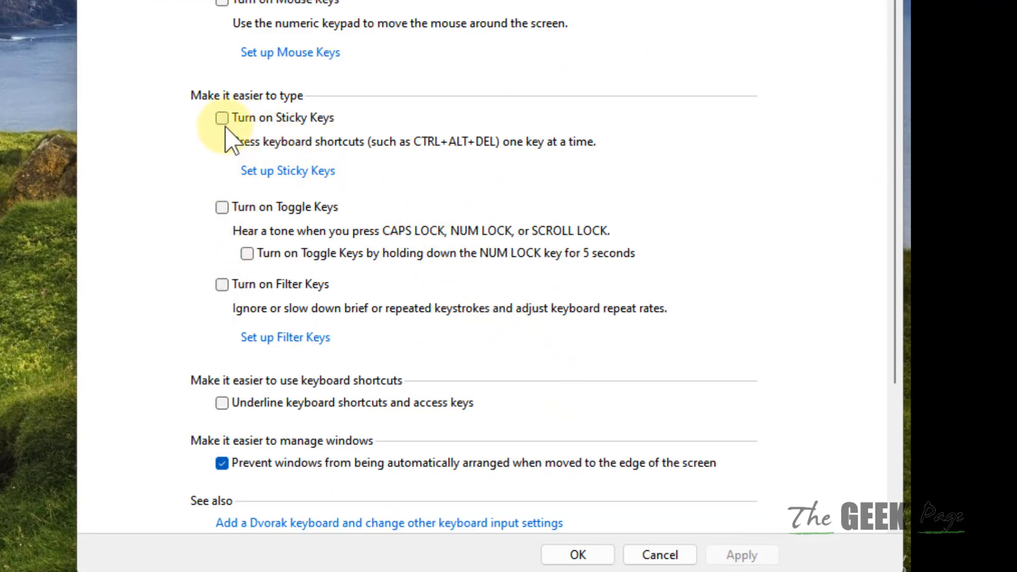
mouse_move(285, 214)
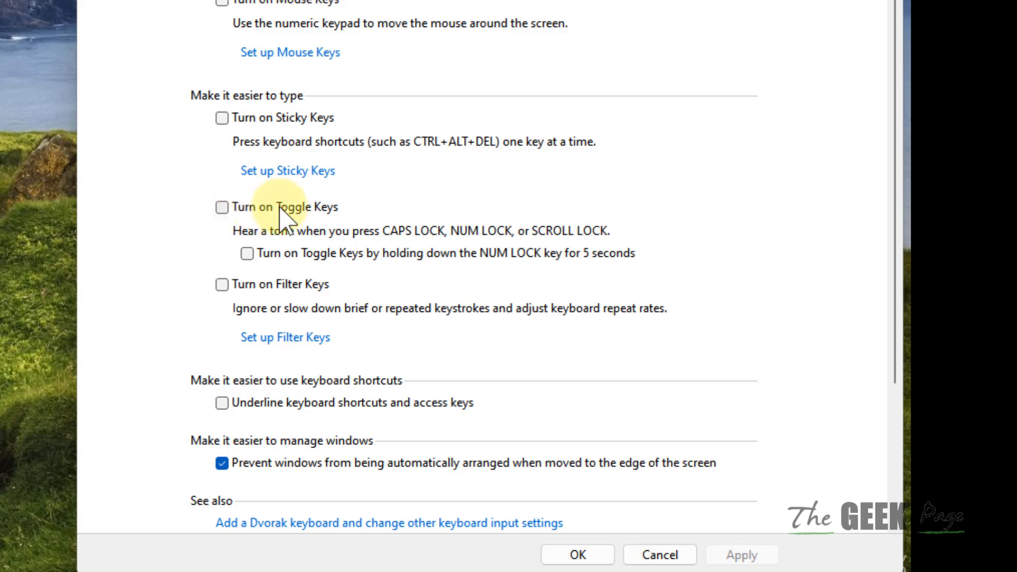
mouse_move(245, 270)
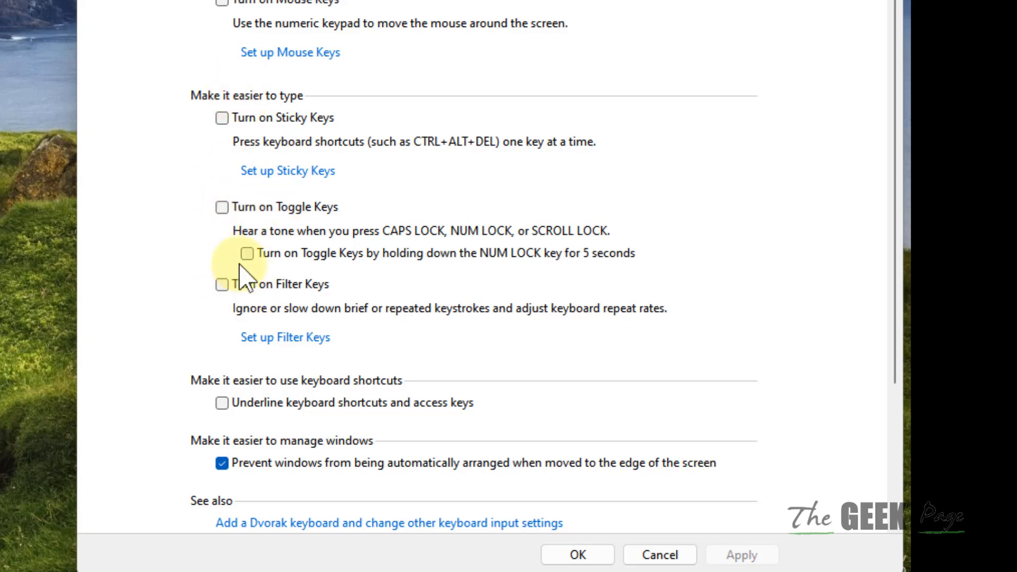
mouse_move(222, 208)
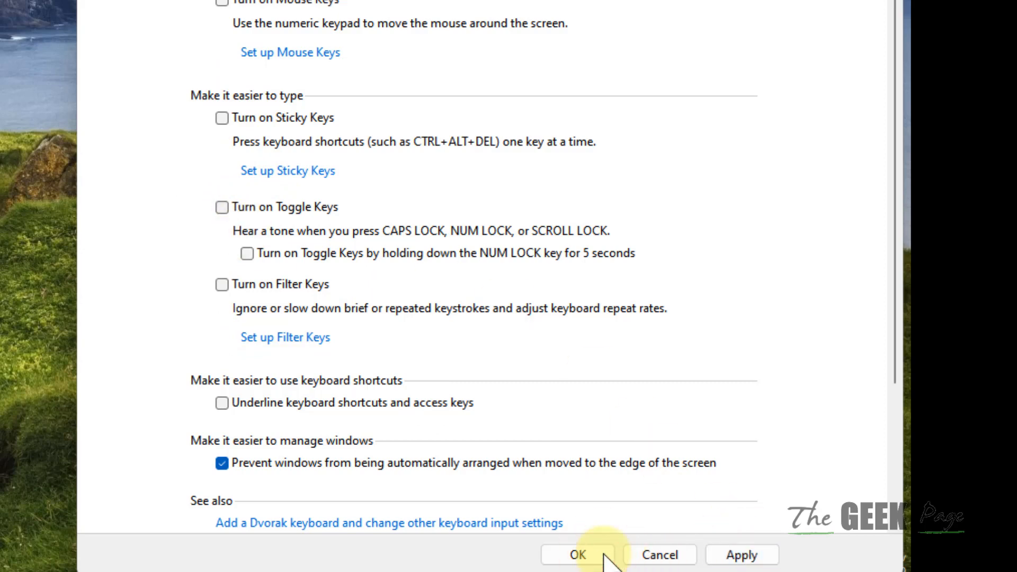
click(577, 554)
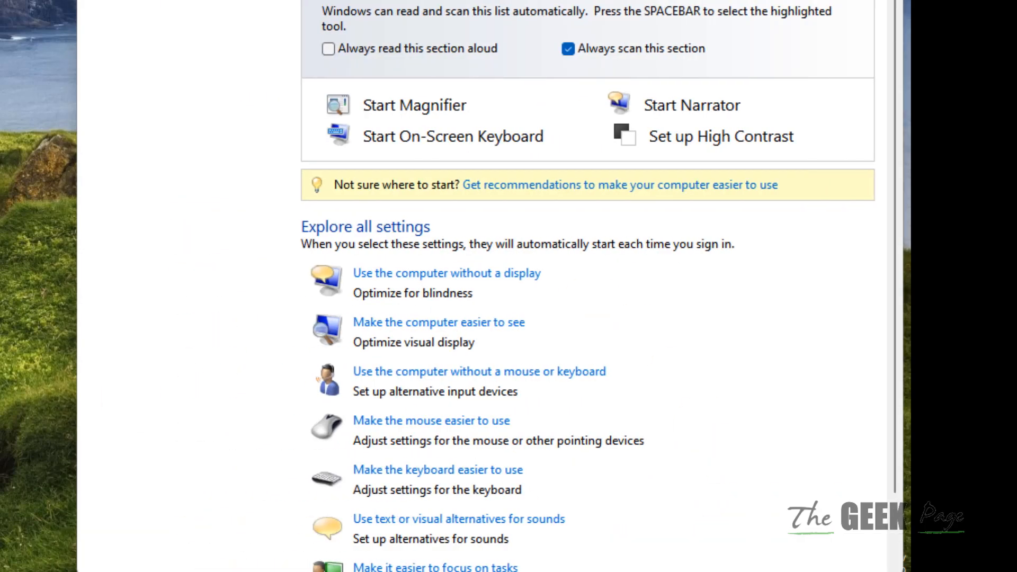